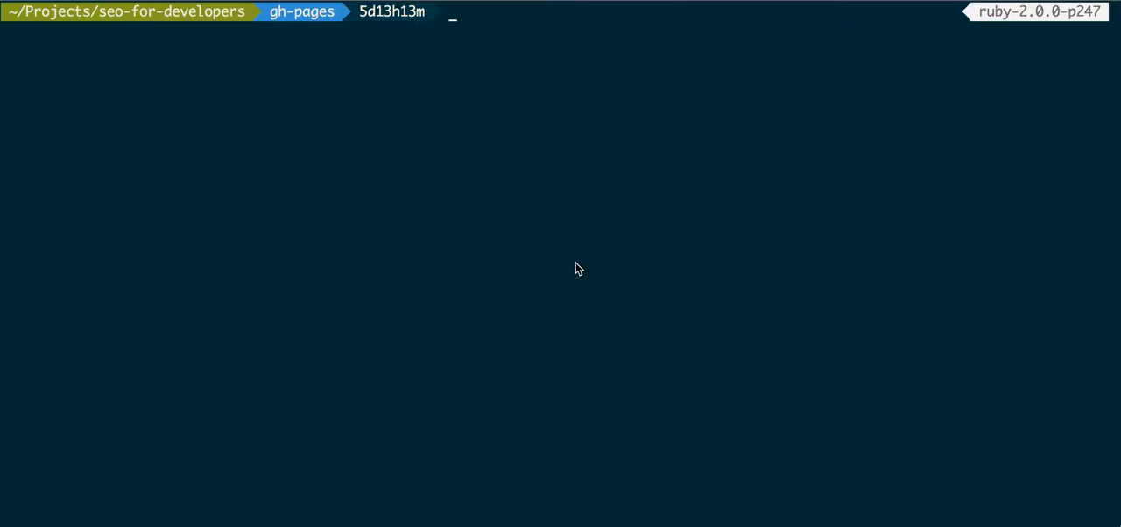
Begin the command with the letter c at the seo-for-developers prompt.
text(c)
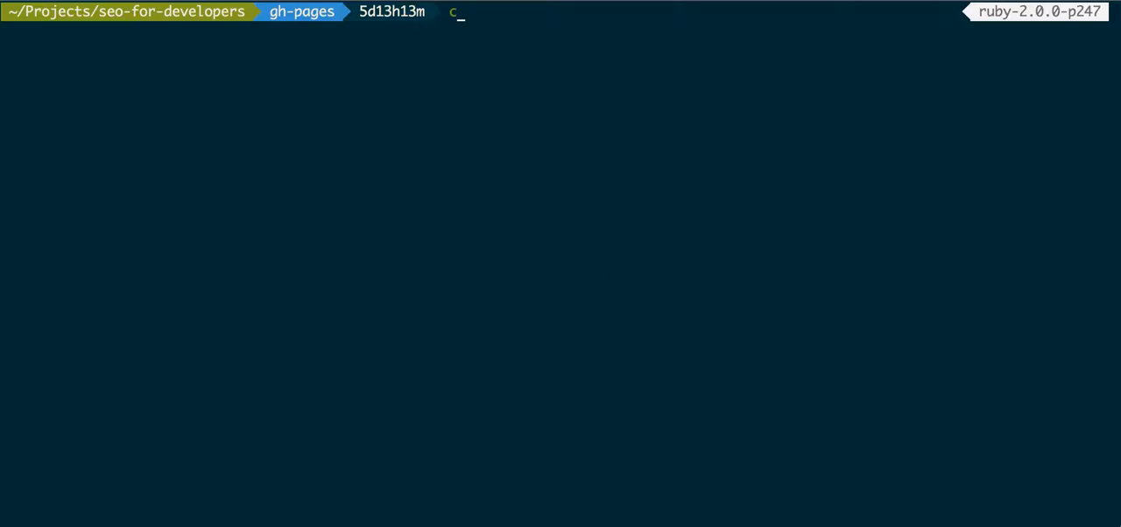
Run curl -I tosbourn.com to print the site's full response headers.
text(url)
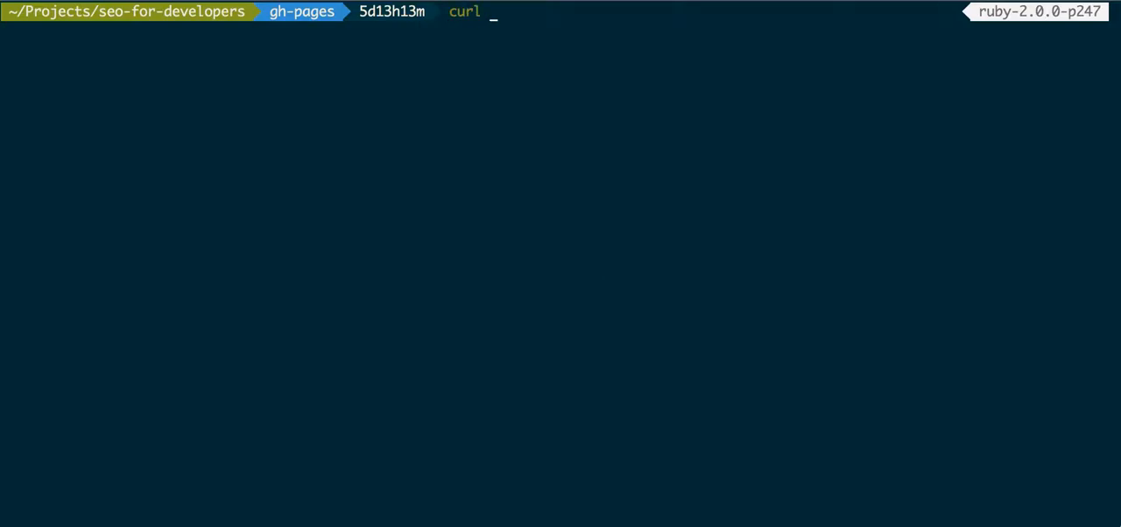
text(-I)
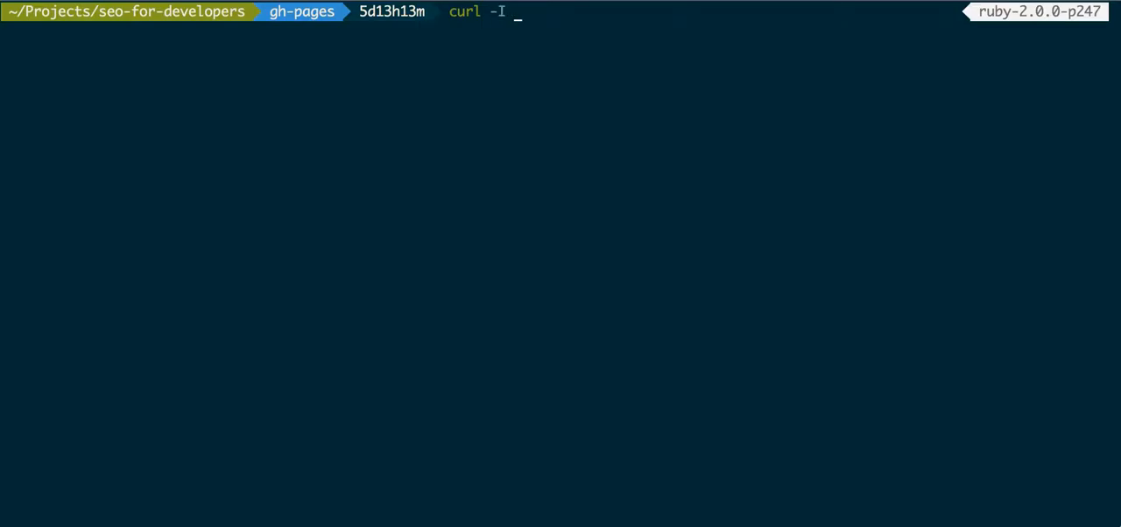
text(tosbourn.com)
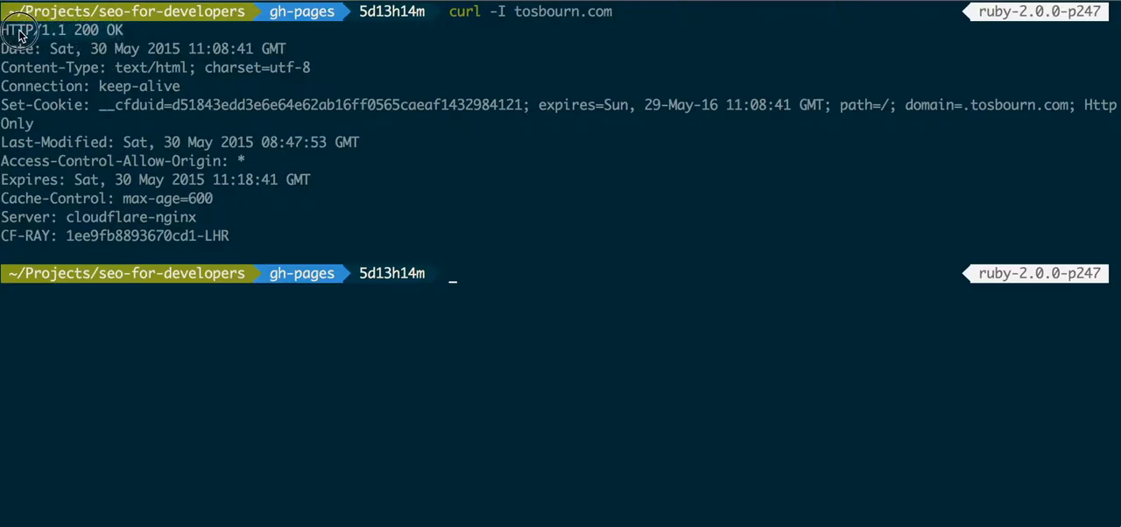
mouse_move(86, 42)
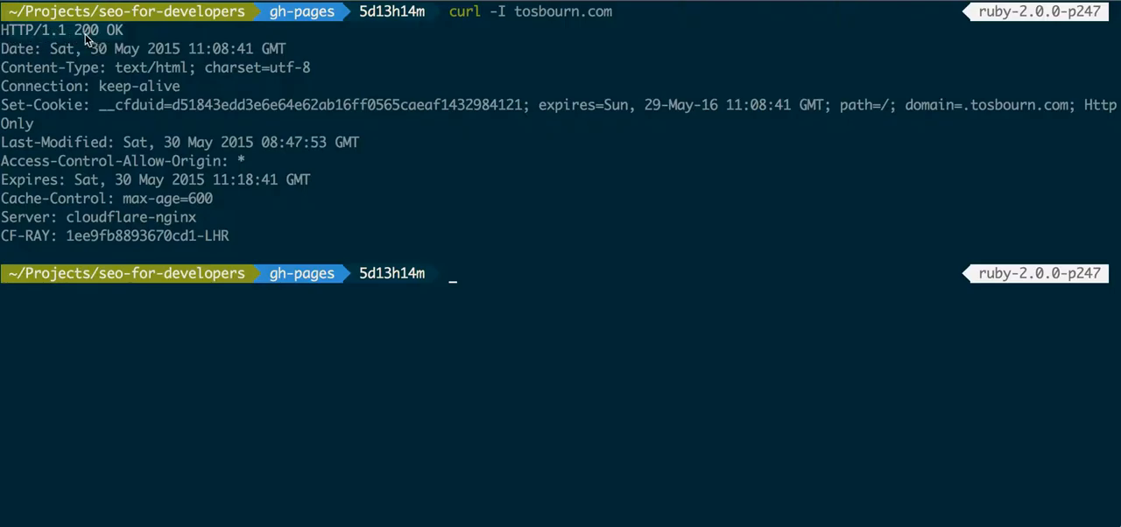
mouse_move(515, 266)
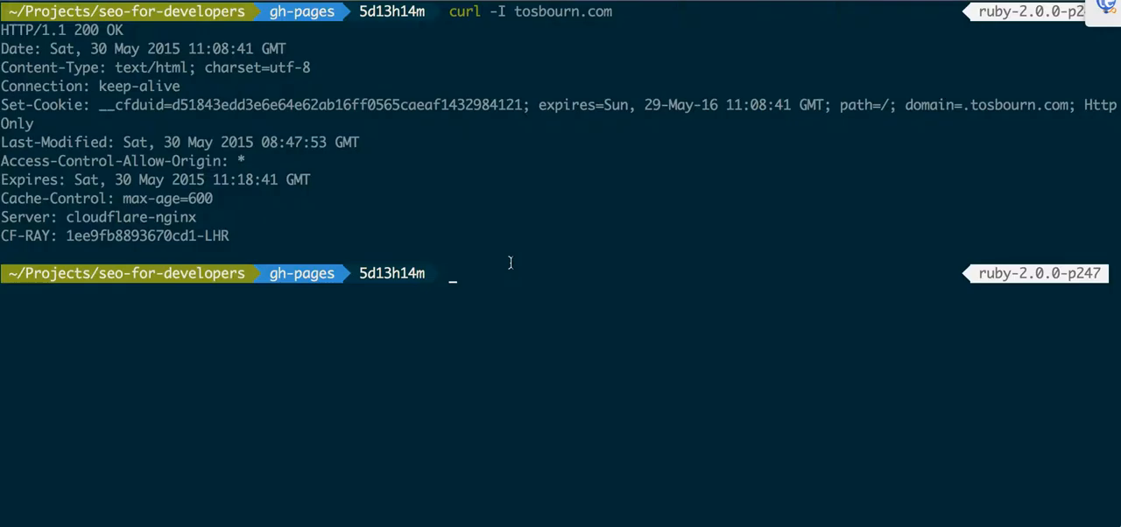
mouse_move(536, 268)
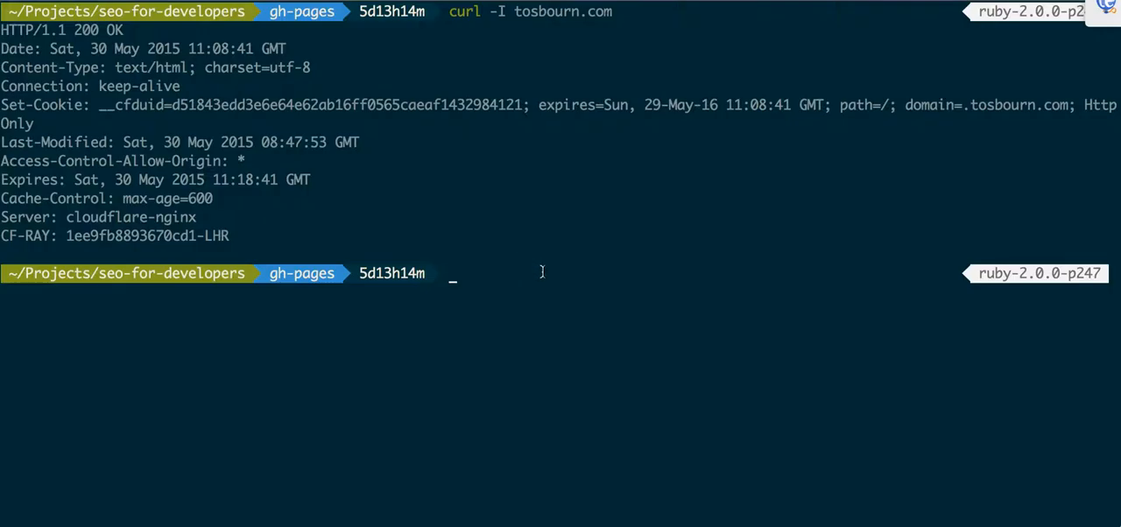
Pipe curl -I tosbourn.com into head -1 so only the HTTP/1.1 200 OK line remains.
text(curl)
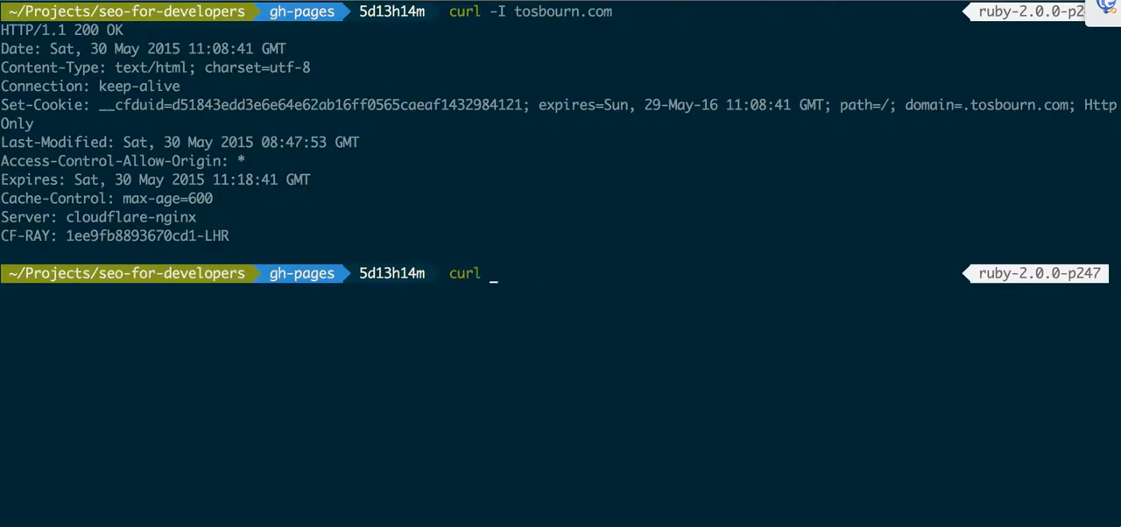
text(-I tosbourn)
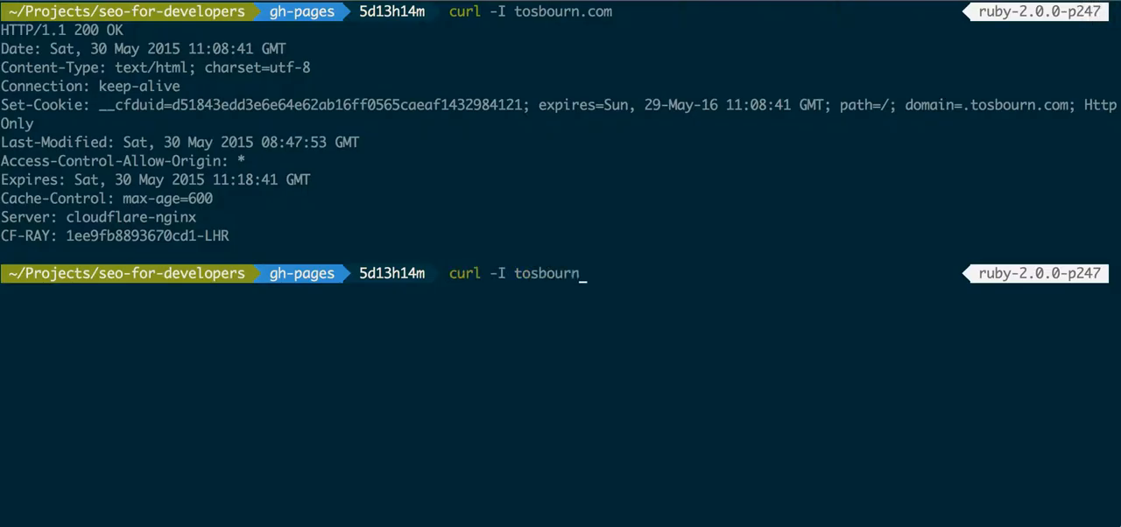
text(.com)
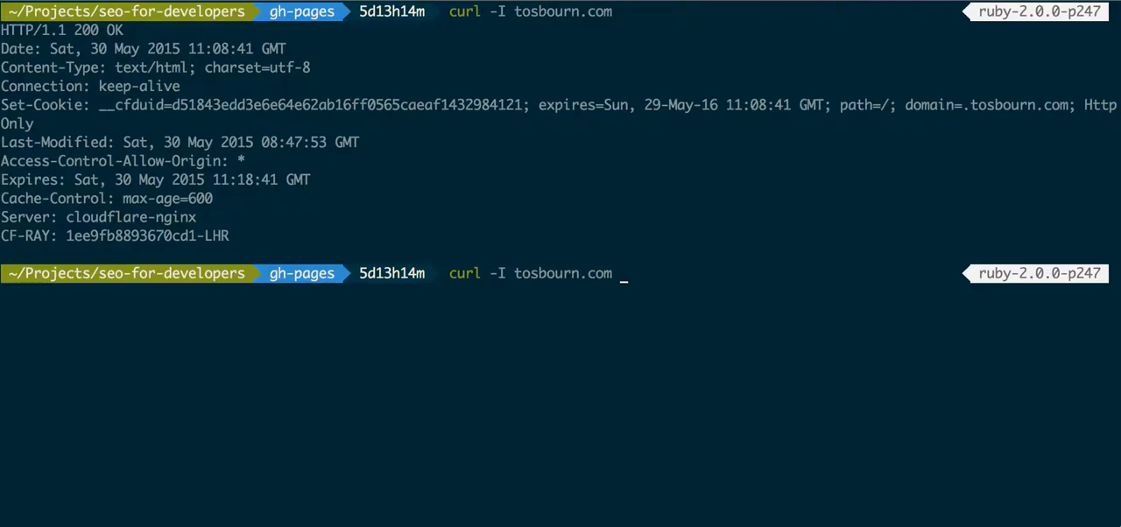
text(| hea)
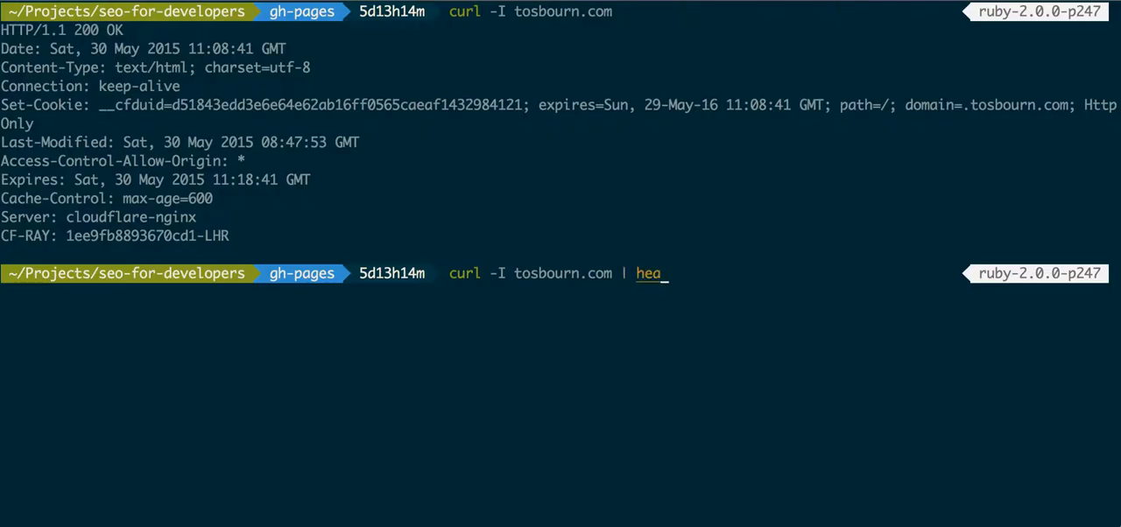
text(d -1)
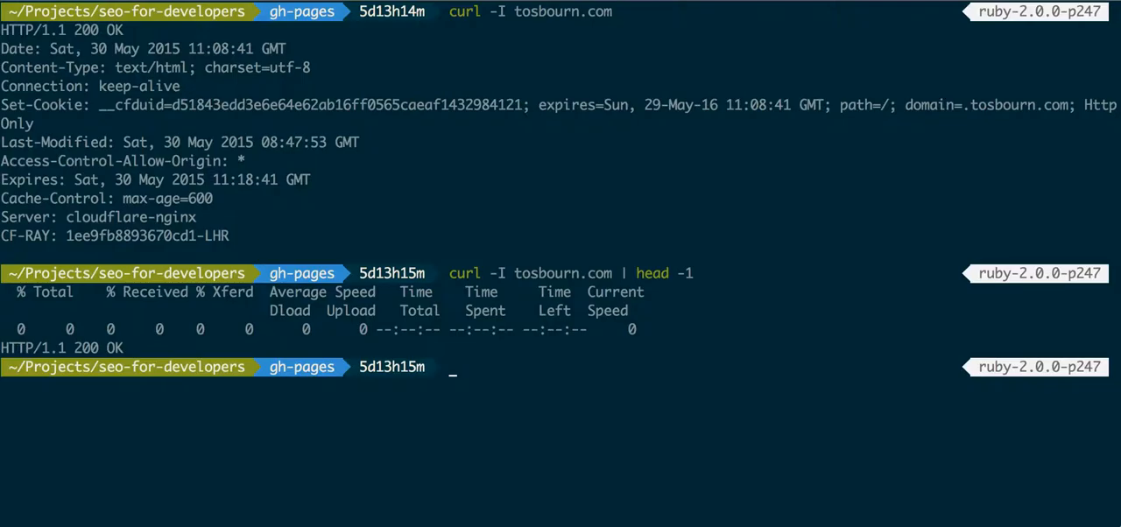
mouse_move(148, 340)
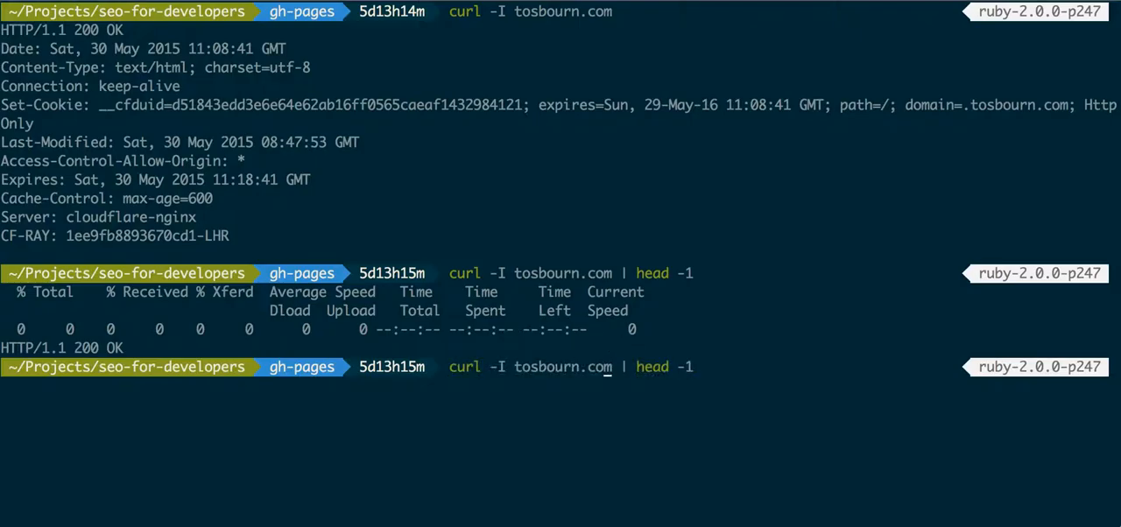
Add the silent flag (-Is) and rerun so only HTTP/1.1 200 OK prints, without the progress table.
text(s)
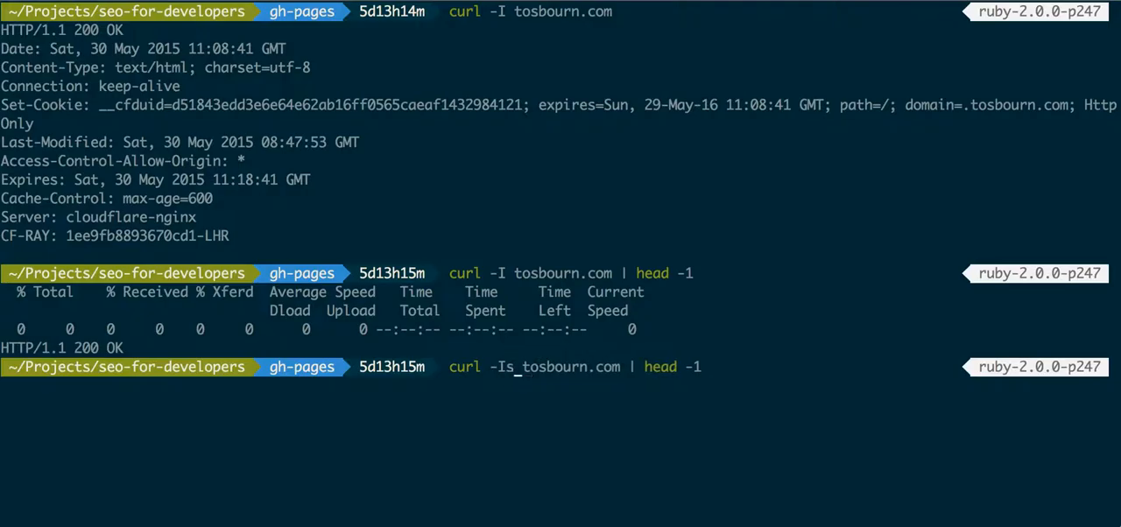
key(Enter)
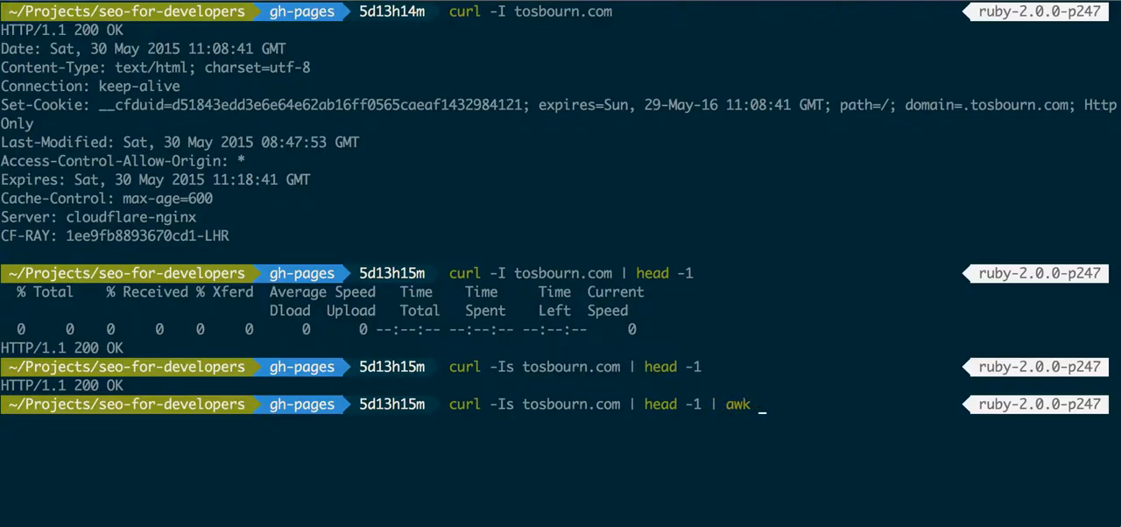
Extend the pipeline with awk '{print $2}' to output only the status code column.
text('')
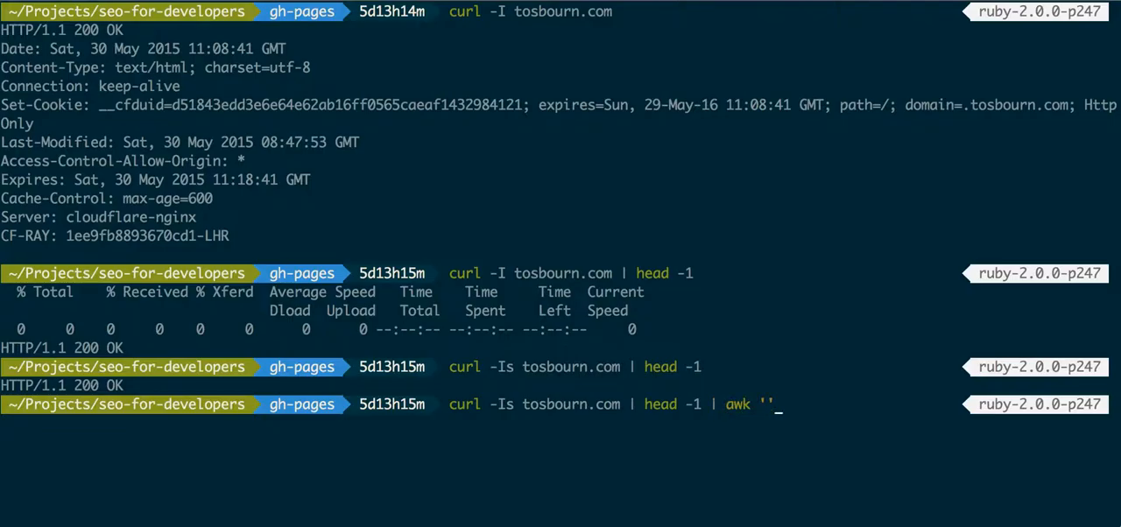
text({})
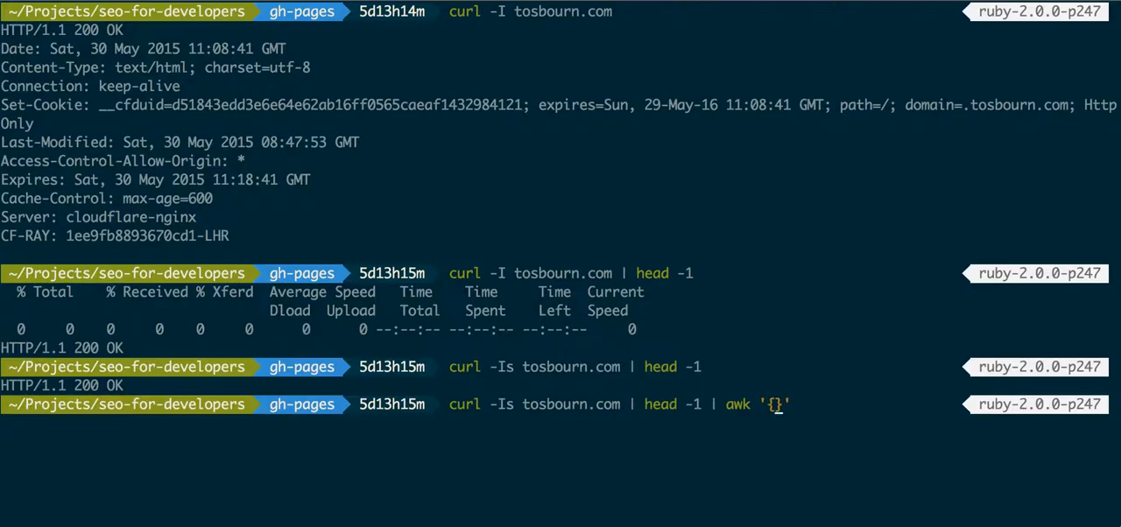
text(print)
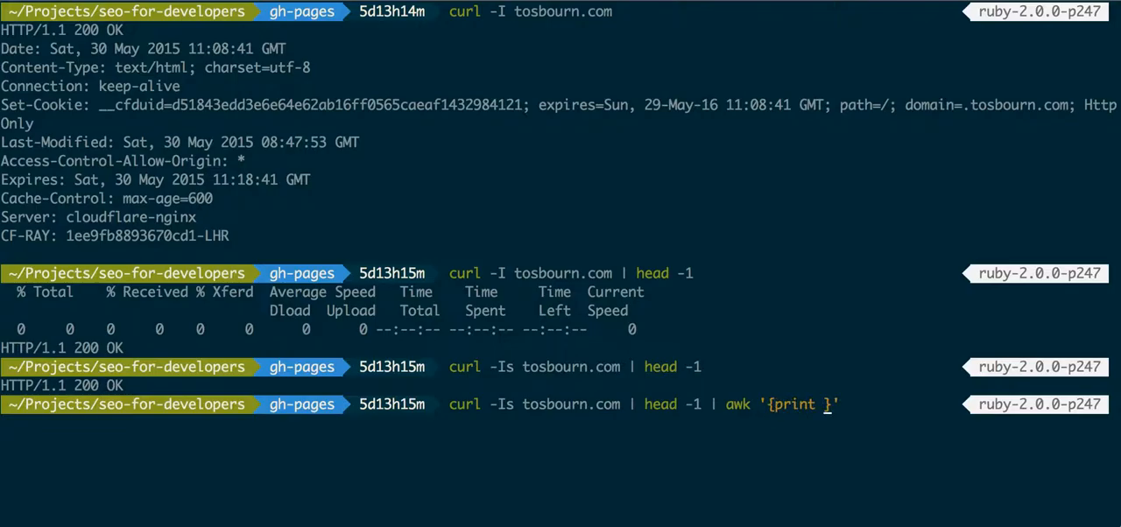
text($)
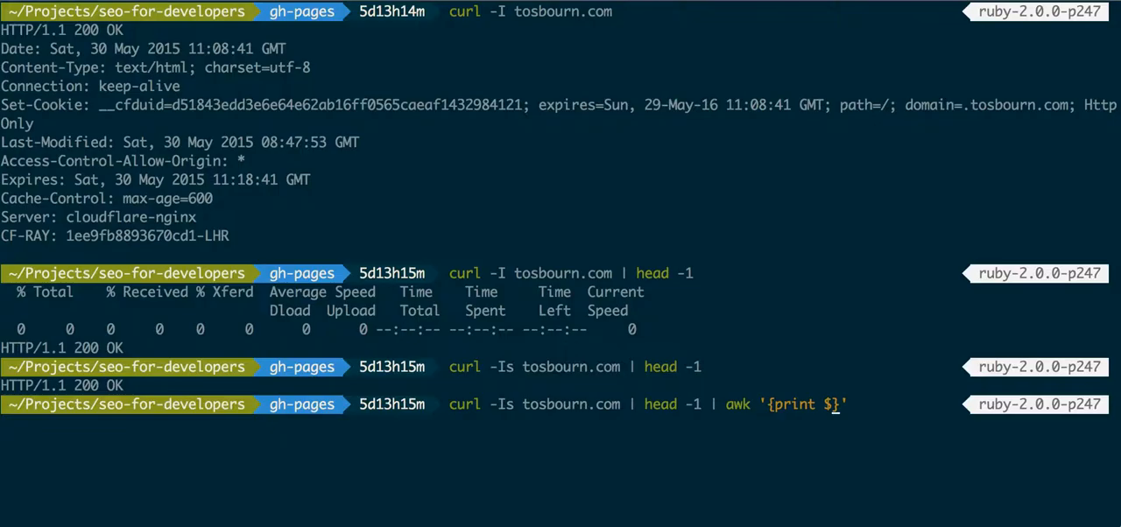
text(2)
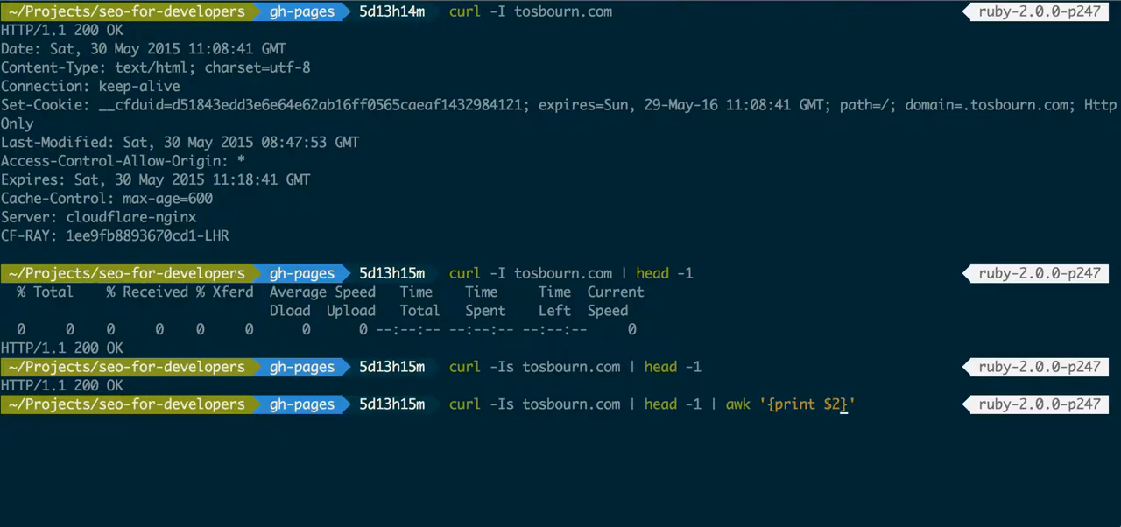